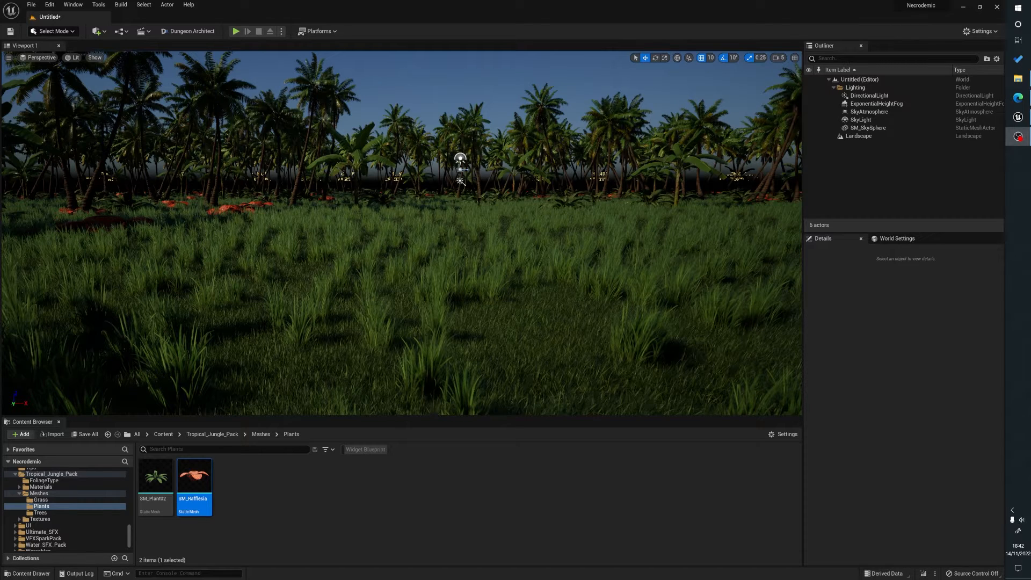
- Select the SM_SkySphere actor in the Outliner
left_click(861, 128)
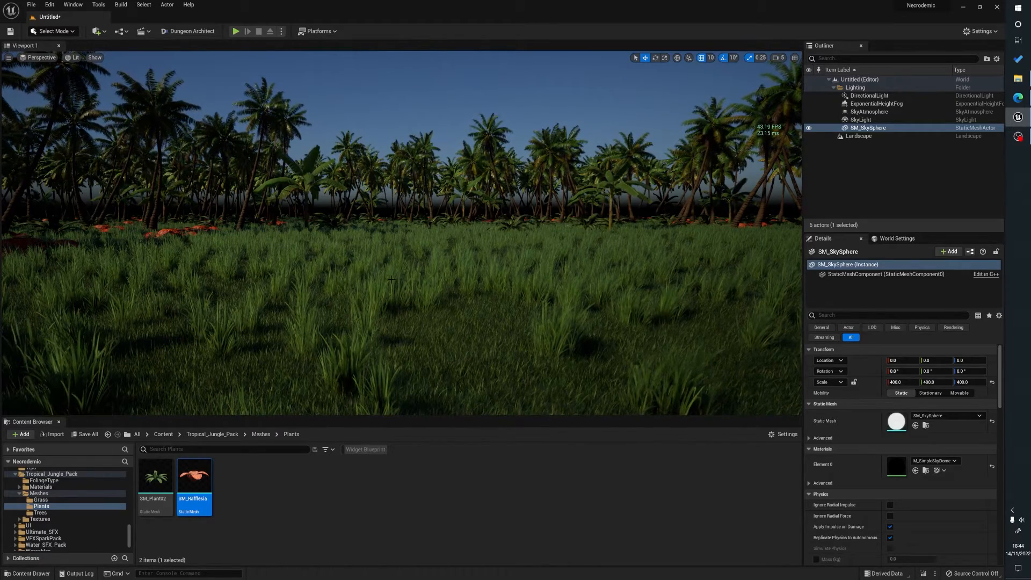
mouse_move(236, 32)
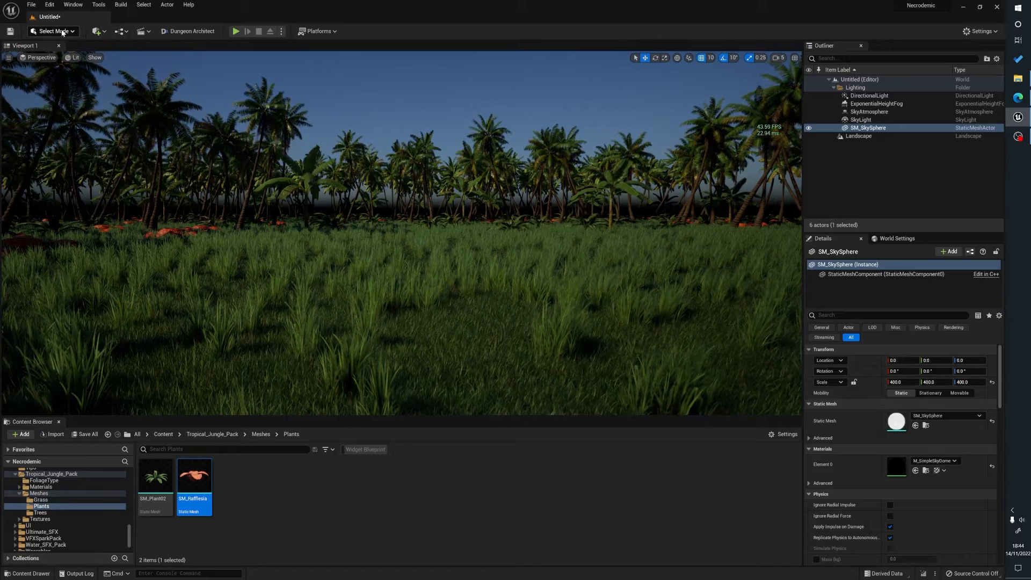
- Switch the editor into Foliage Mode and scroll down to the instance settings
left_click(52, 32)
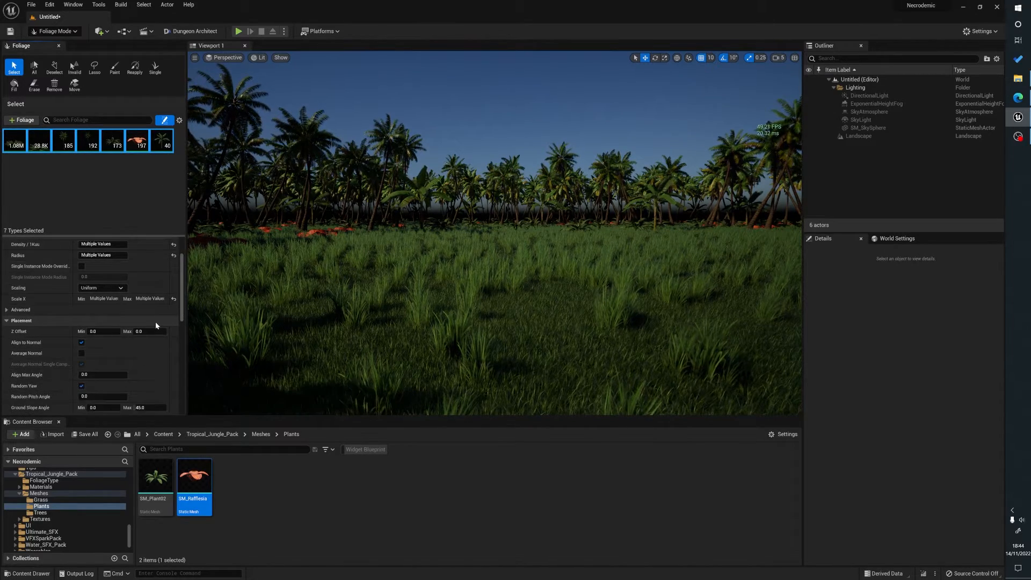
scroll("down", 3)
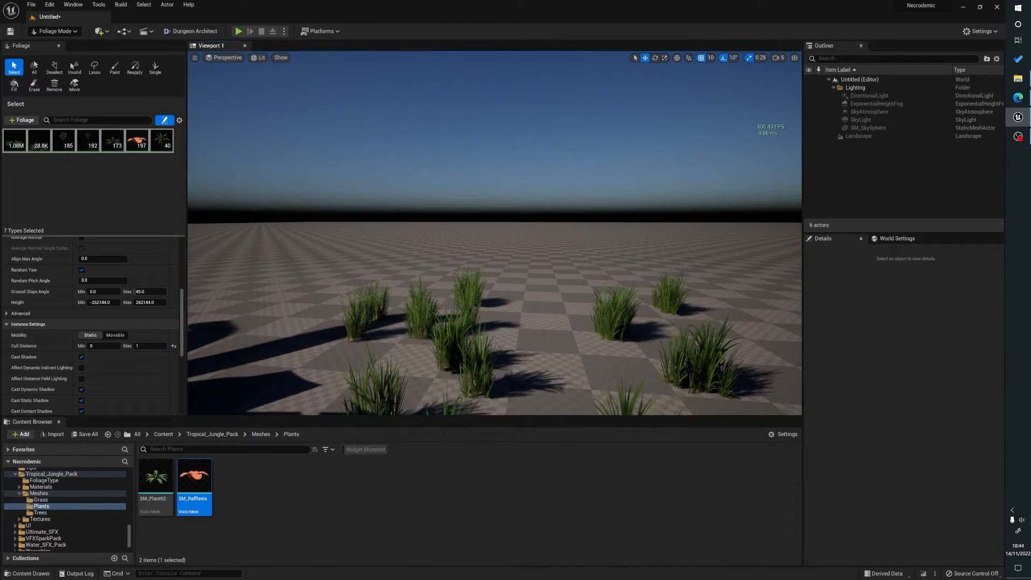
- Select SM_Grass_01 and set its Cull Distance Max, entering 1000 then 4000
left_click(14, 140)
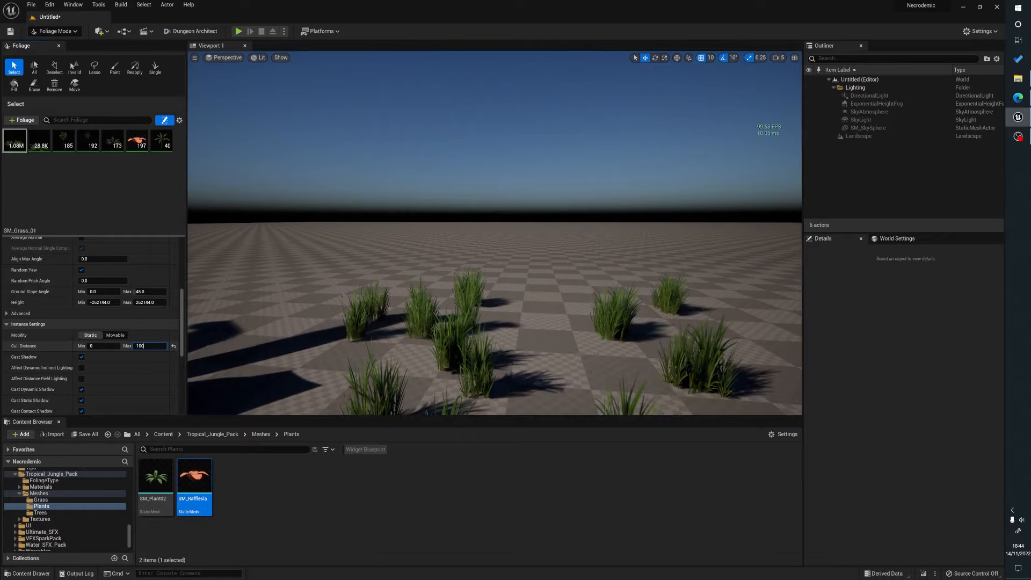
type("1000")
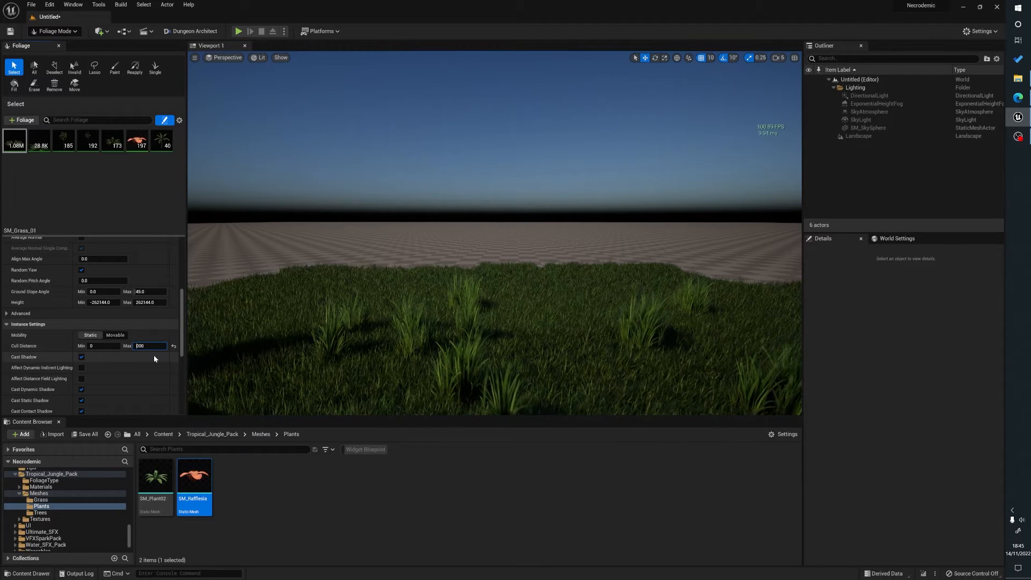
type("4000")
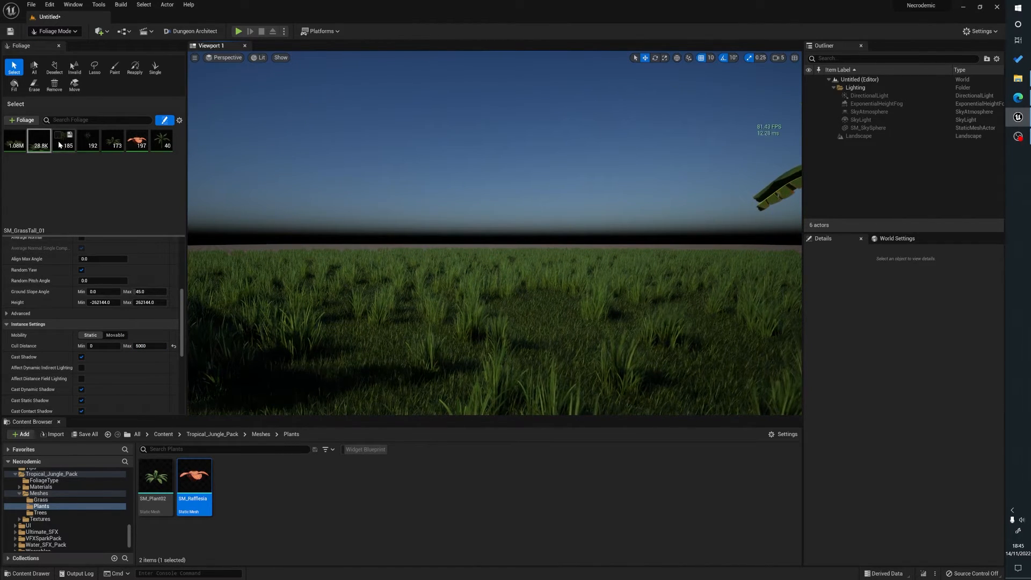
- Select SM_Plant02 and enter cull distance values 1000, 7000, then 5000
left_click(112, 140)
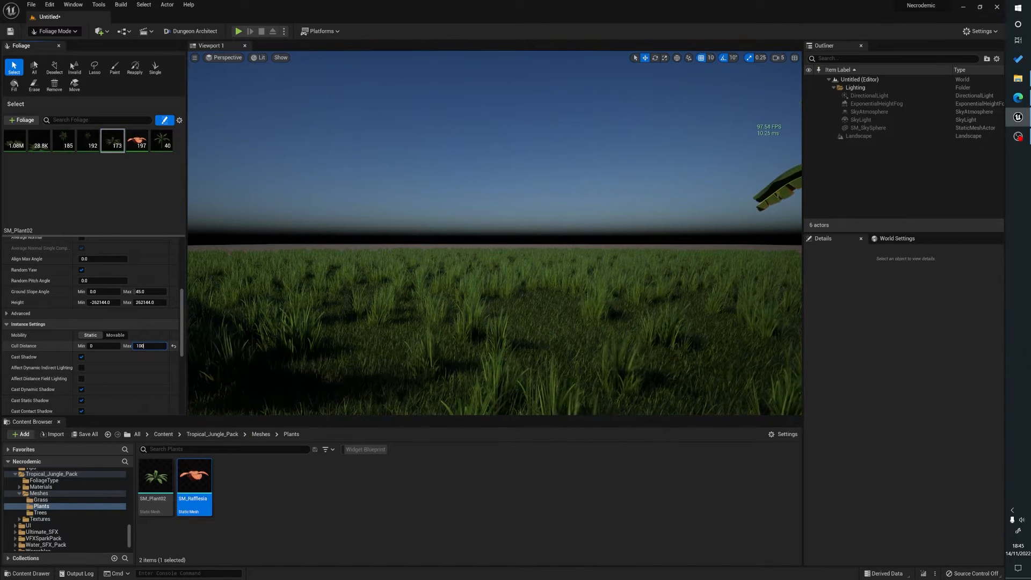
type("1000")
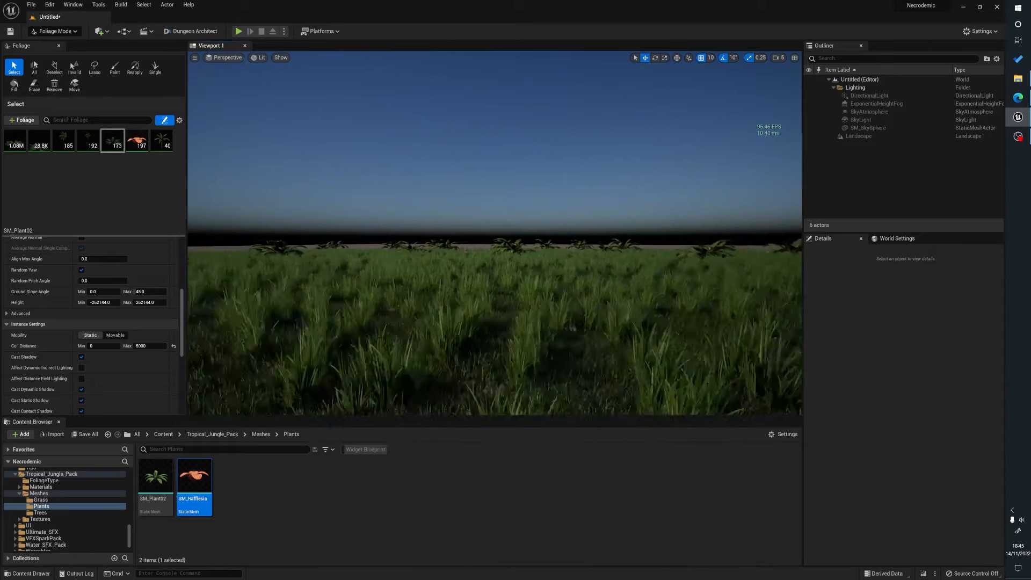
type("7000")
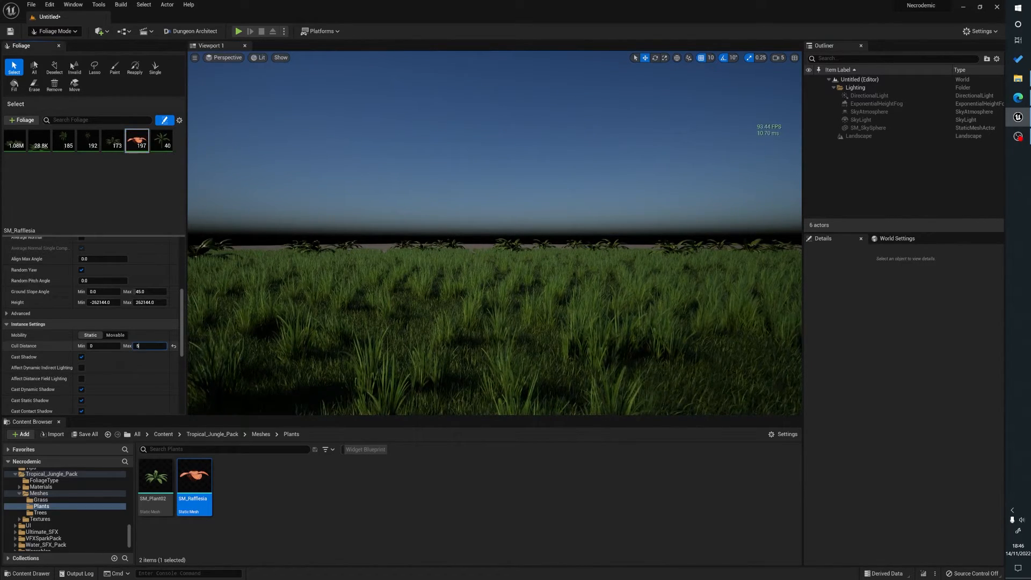
type("5000")
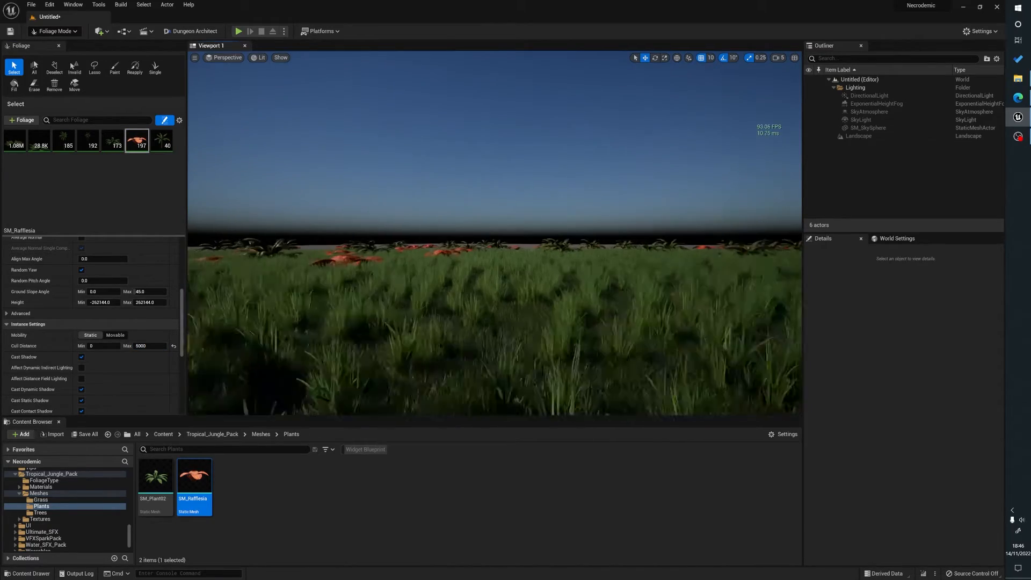
- Select SM_Tree_Banana_01 and enter cull distance values 5000, then 10000
left_click(161, 140)
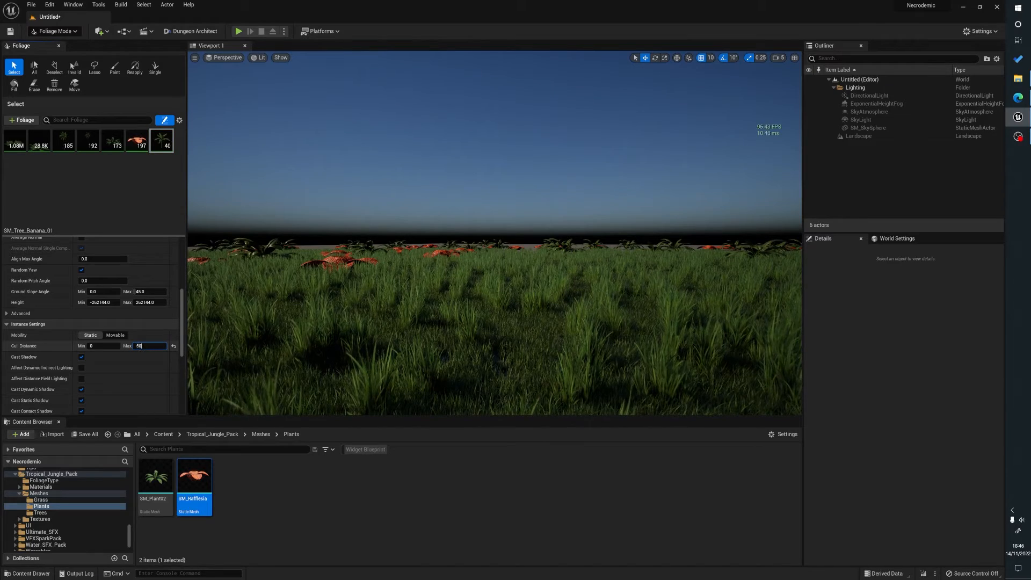
type("5000")
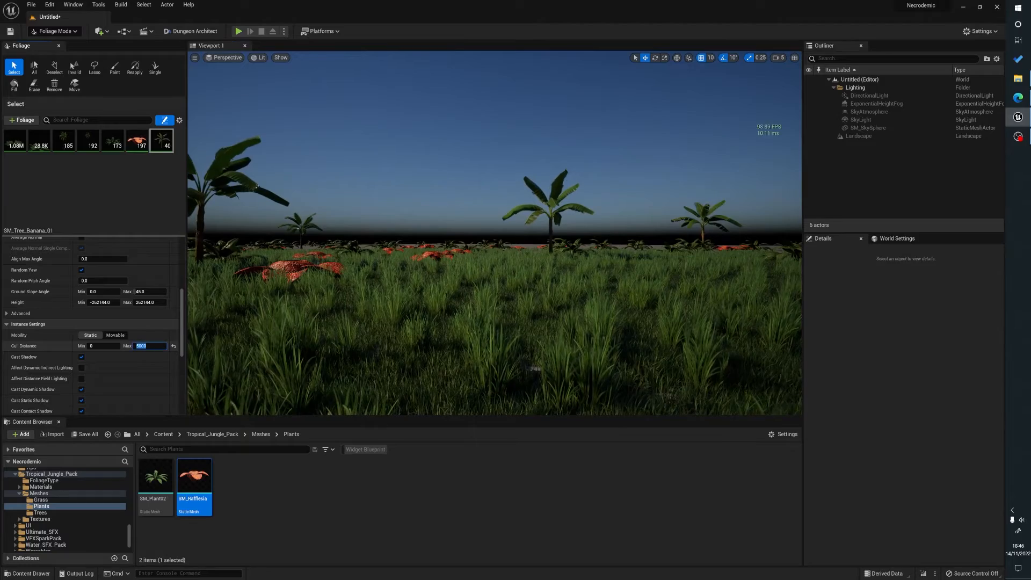
type("10000")
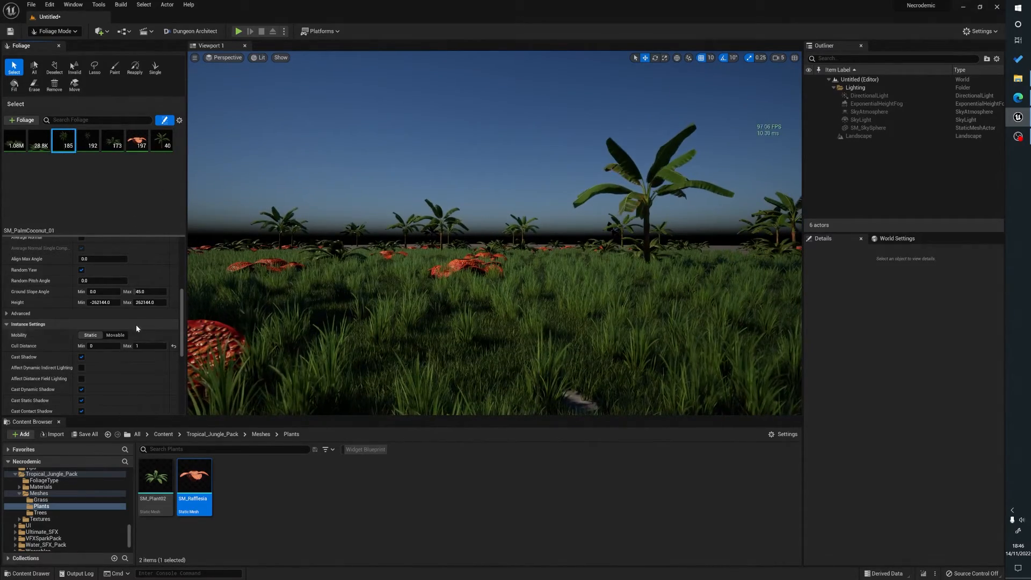
- Enter a Cull Distance Max of 1300 for the palm tree foliage
type("1300")
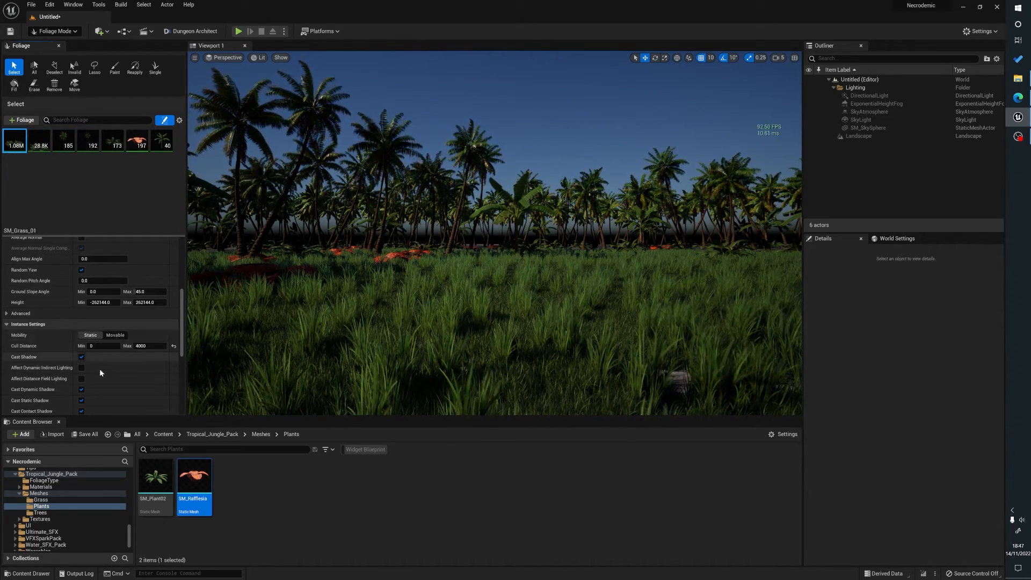
mouse_move(81, 357)
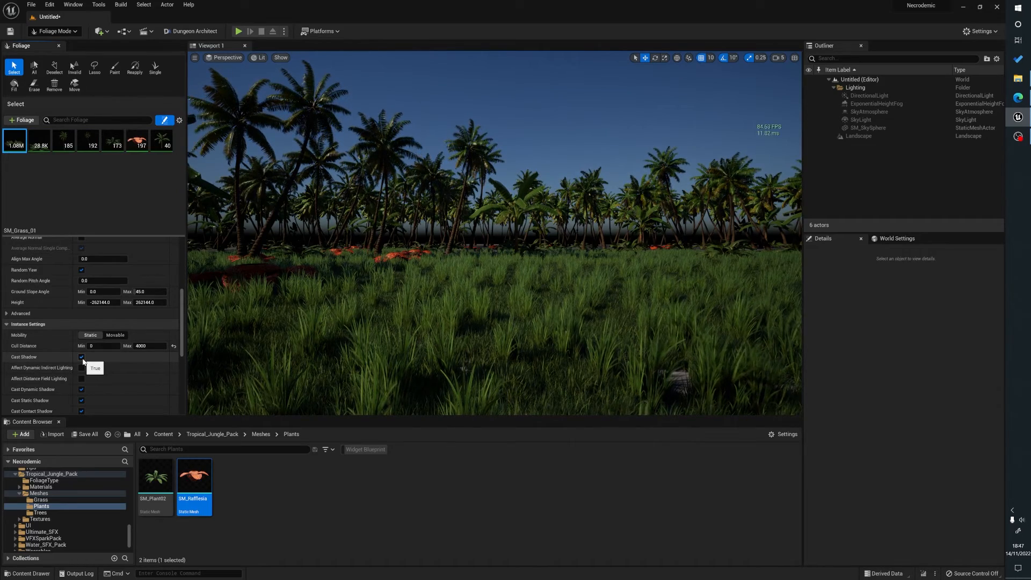
left_click(82, 357)
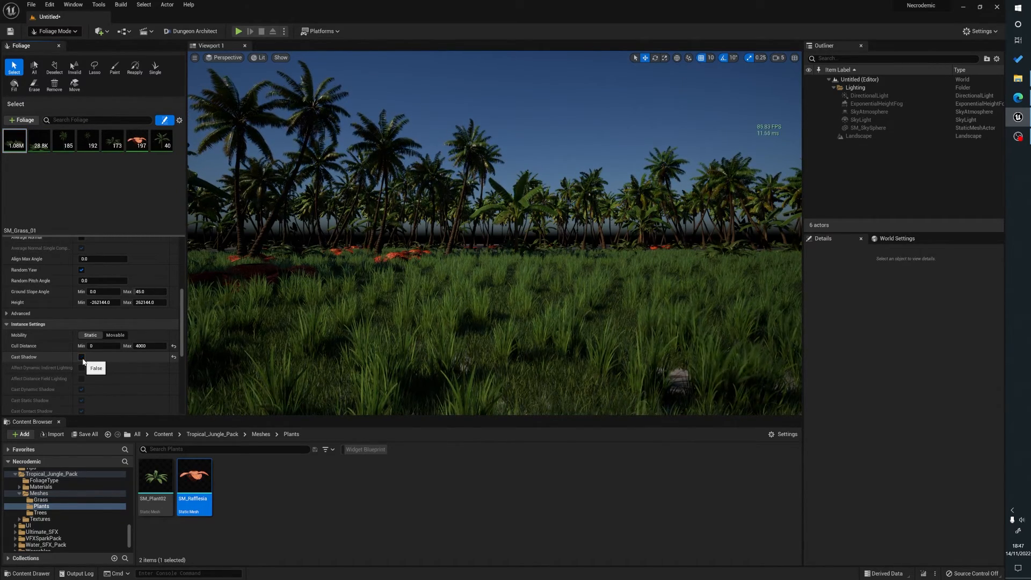
left_click(82, 357)
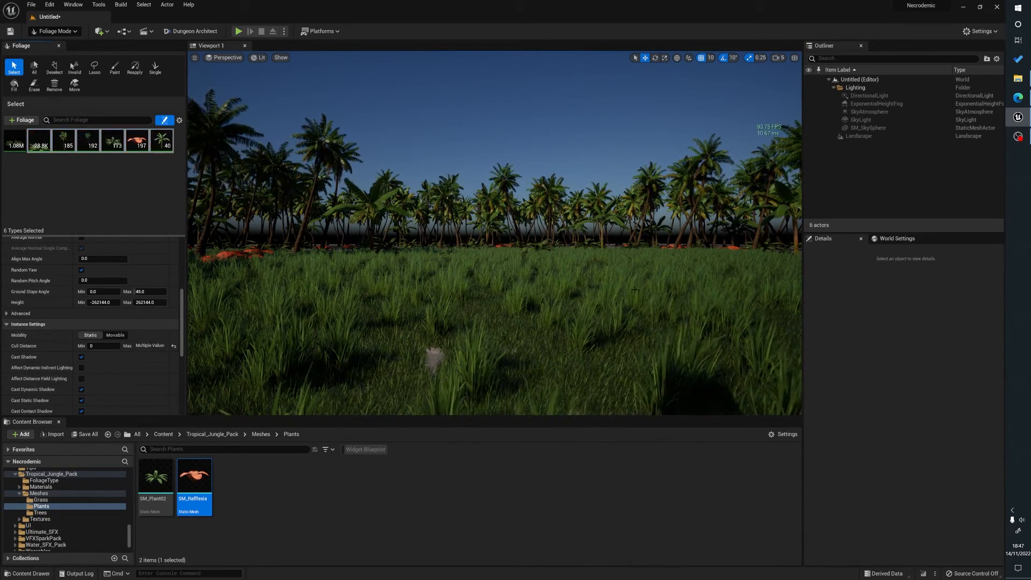
mouse_move(161, 140)
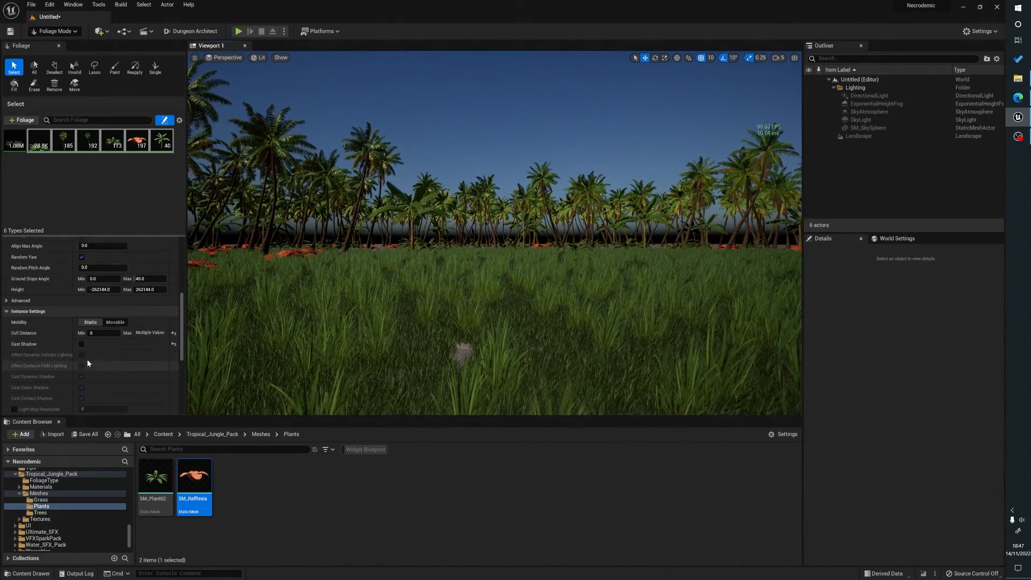
scroll("down", 3)
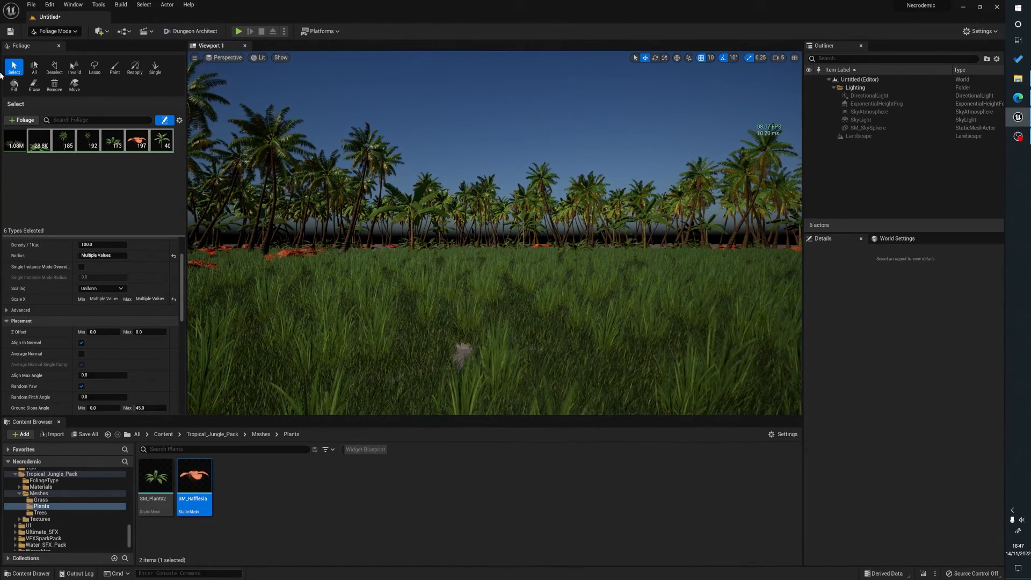
left_click(11, 135)
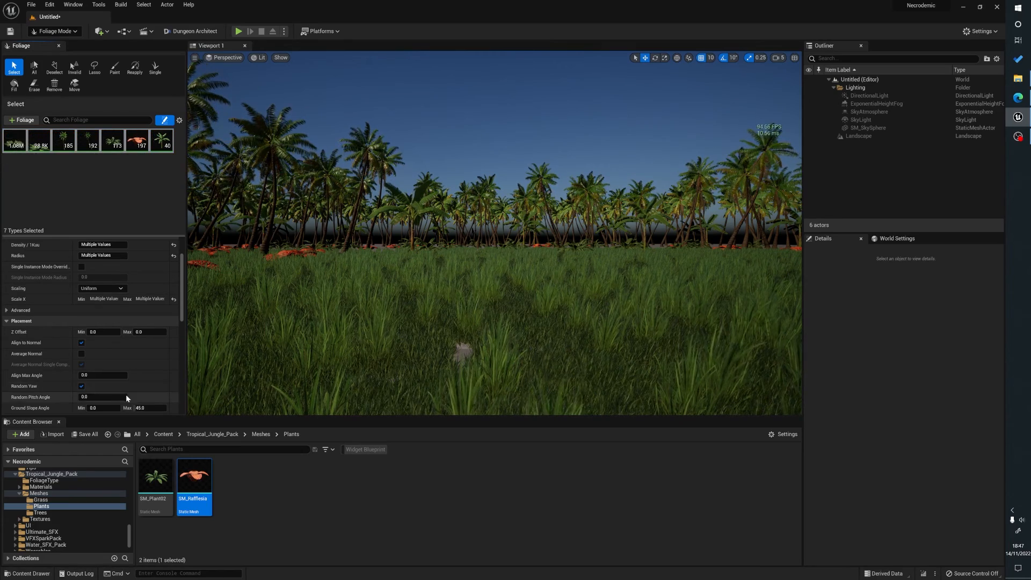
scroll("down", 3)
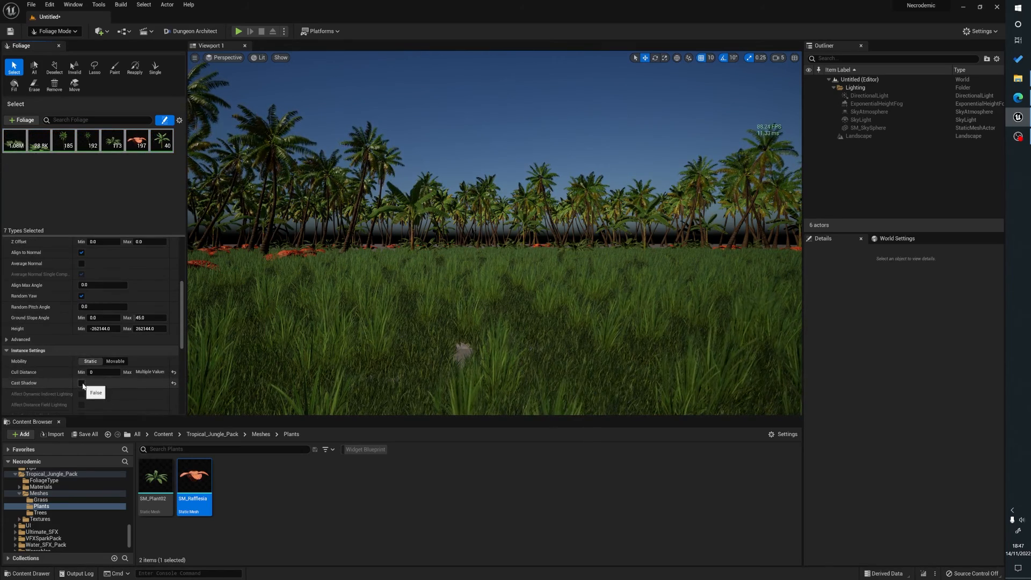
left_click(81, 383)
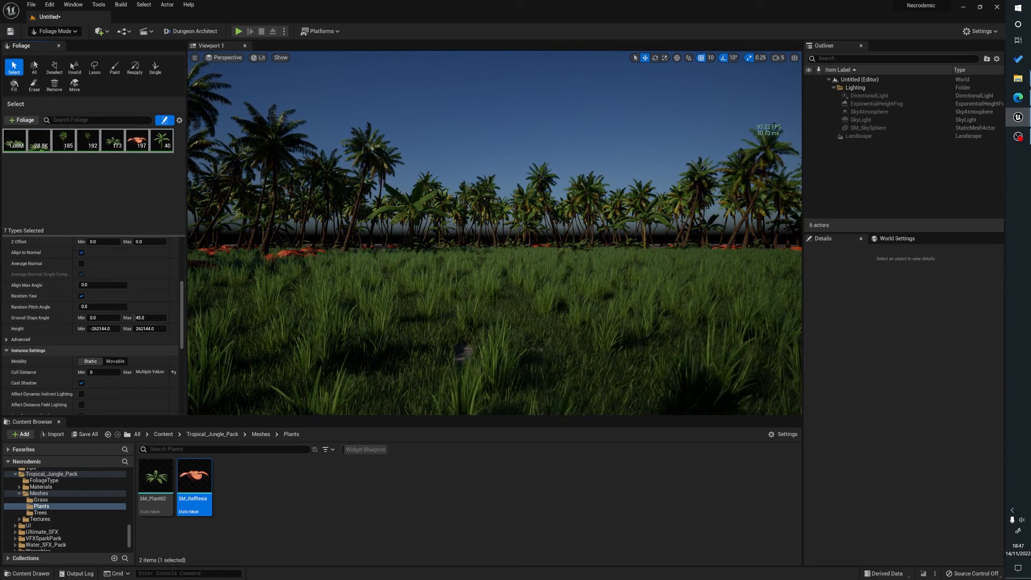